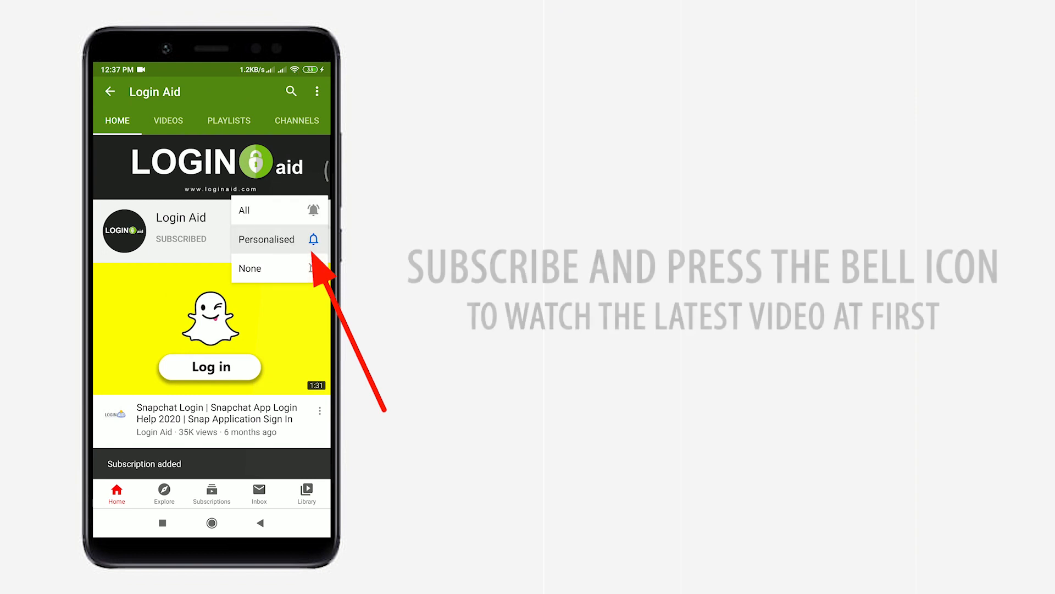
Step: Turn on notifications for the Login Aid channel's new videos
click(244, 210)
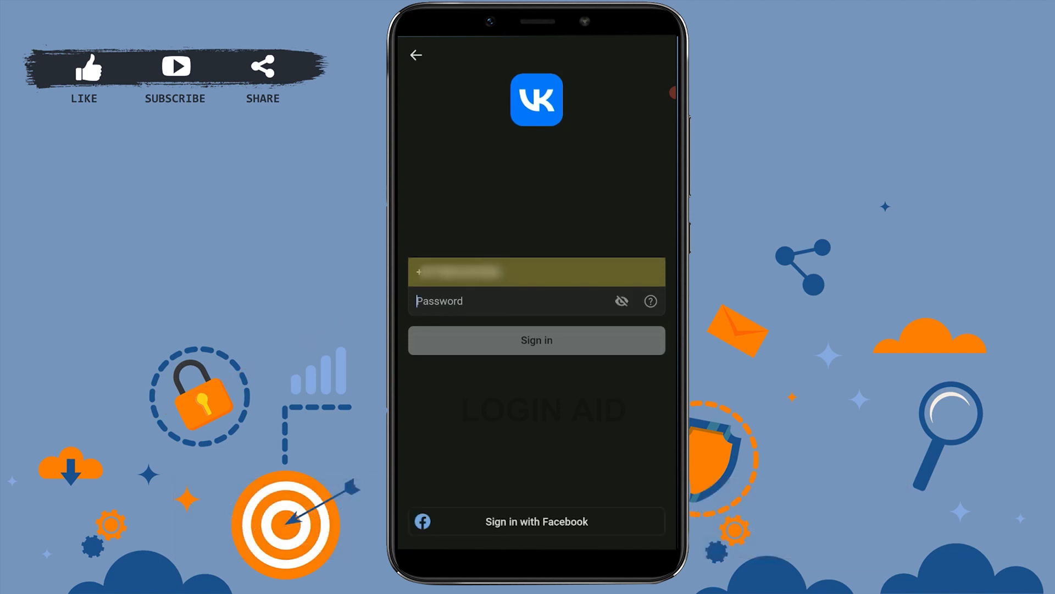
Step: Submit the sign-in and pass the image check with text 'dD', reaching the 'is this your account' question
click(504, 301)
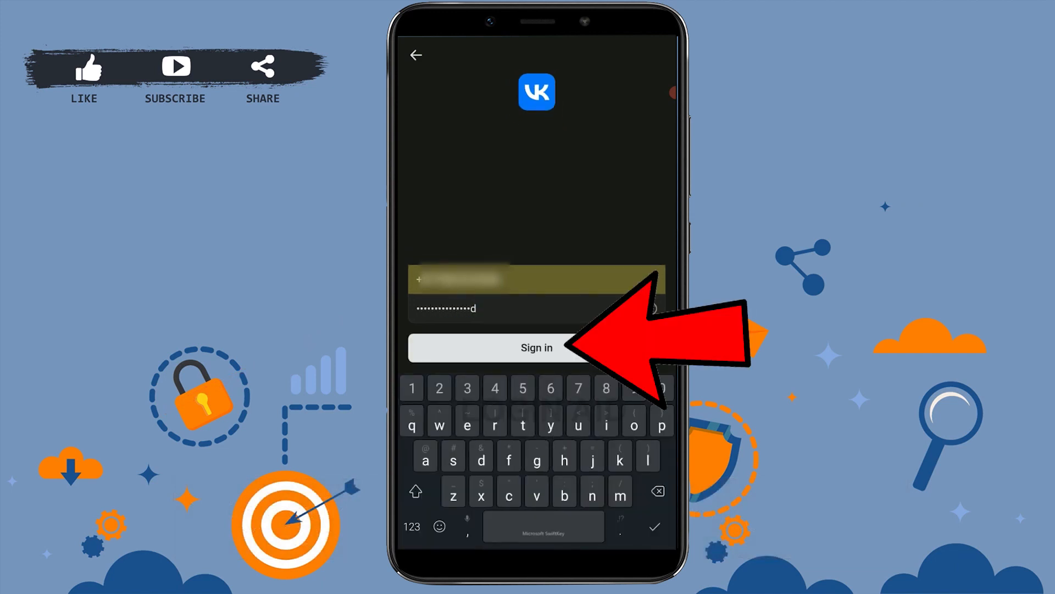
click(537, 347)
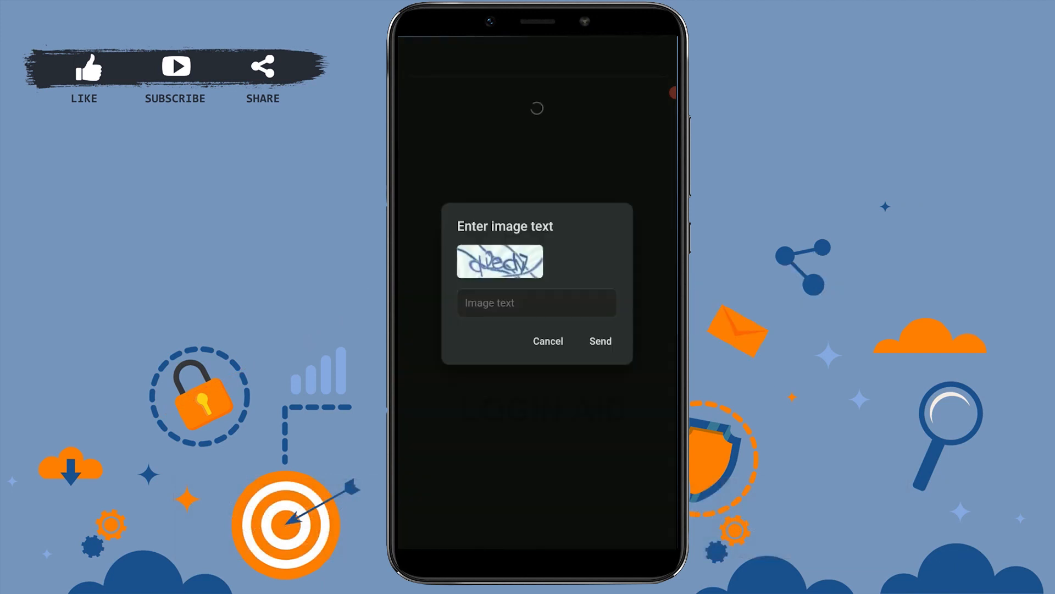
text(dD)
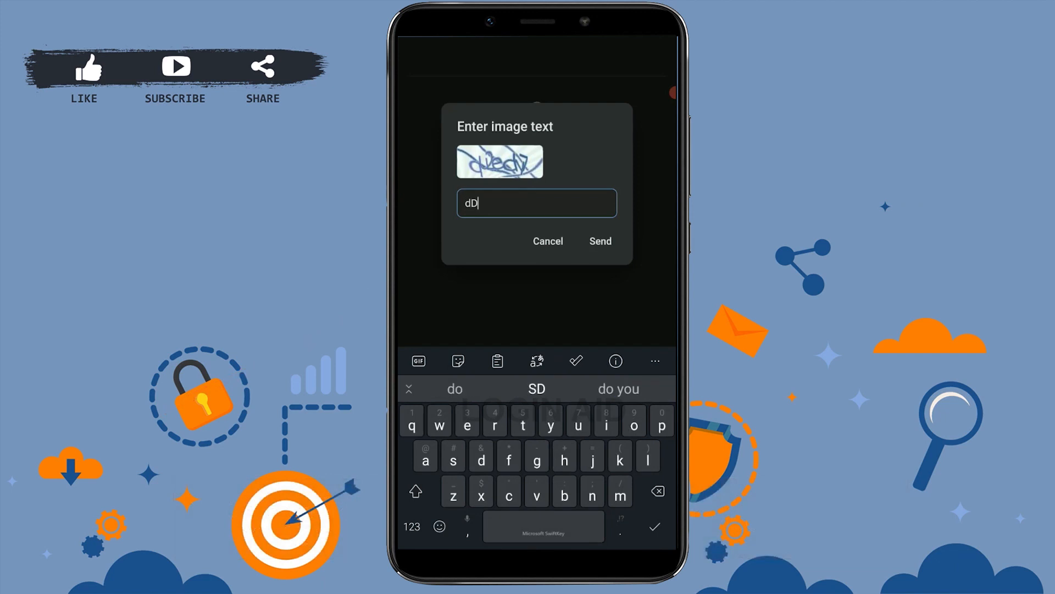
click(599, 241)
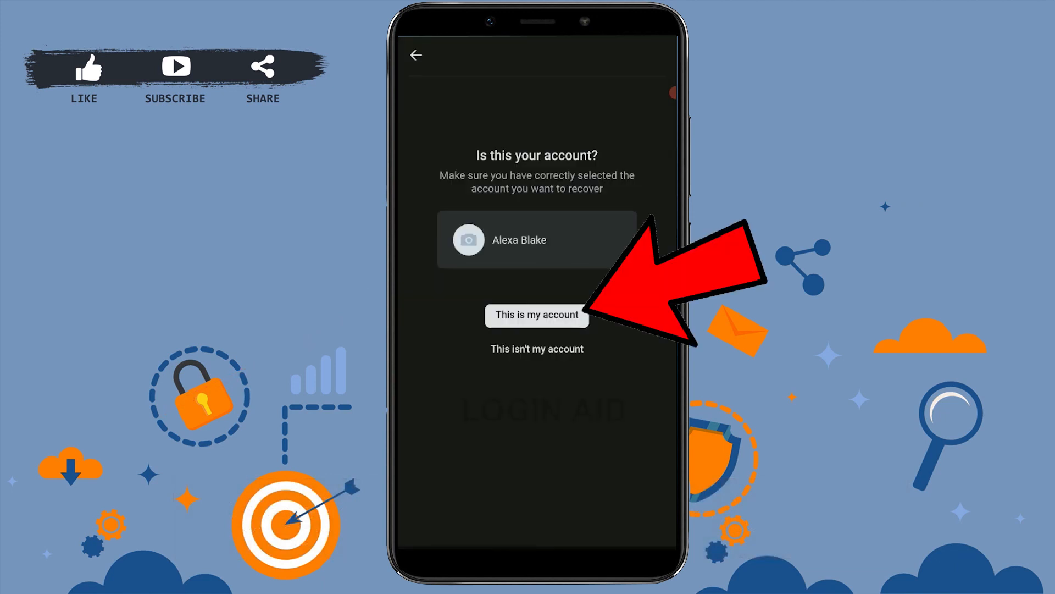
Step: Confirm the found account is yours and answer the signed-in-devices question
click(537, 314)
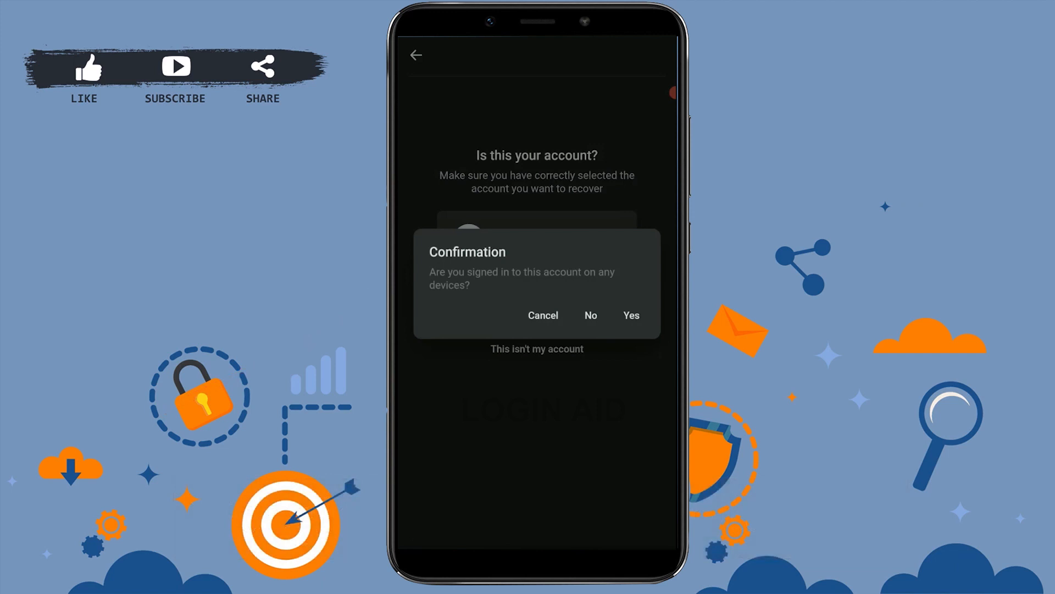
click(630, 315)
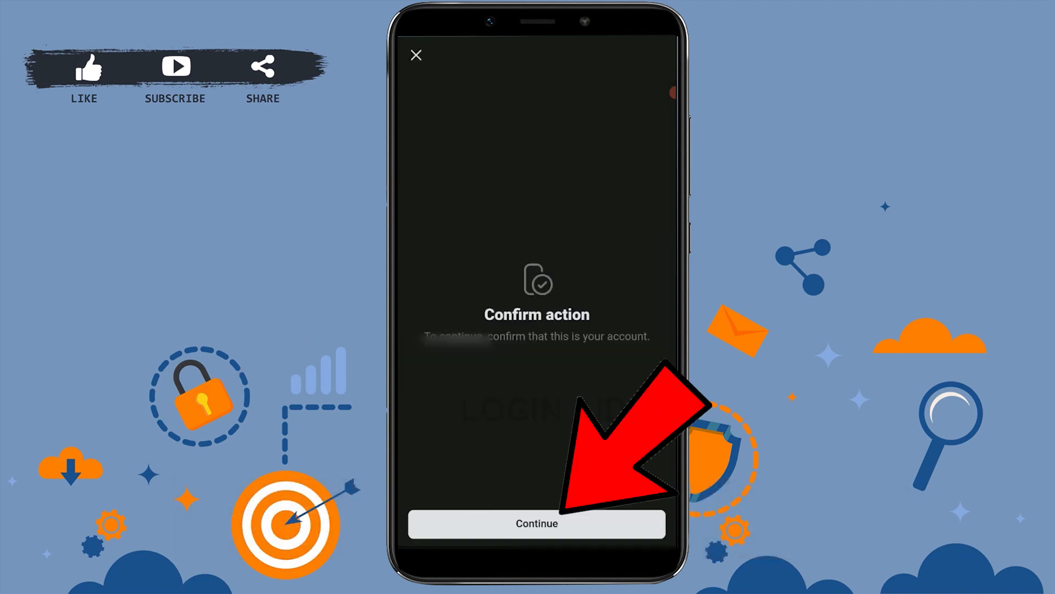
Step: Continue the ownership confirmation and request the free verification phone call
click(537, 523)
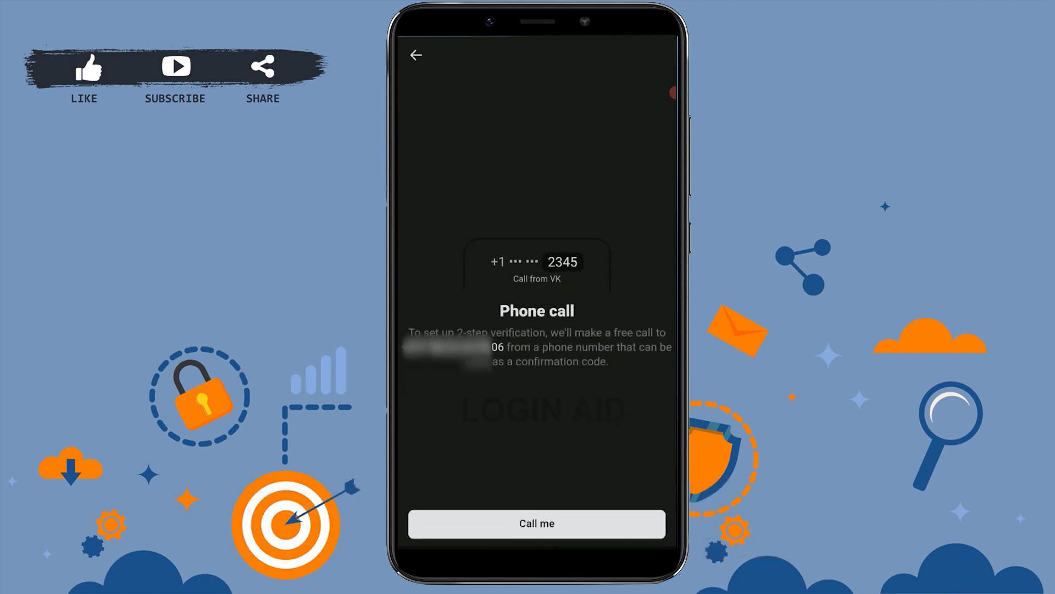
click(537, 523)
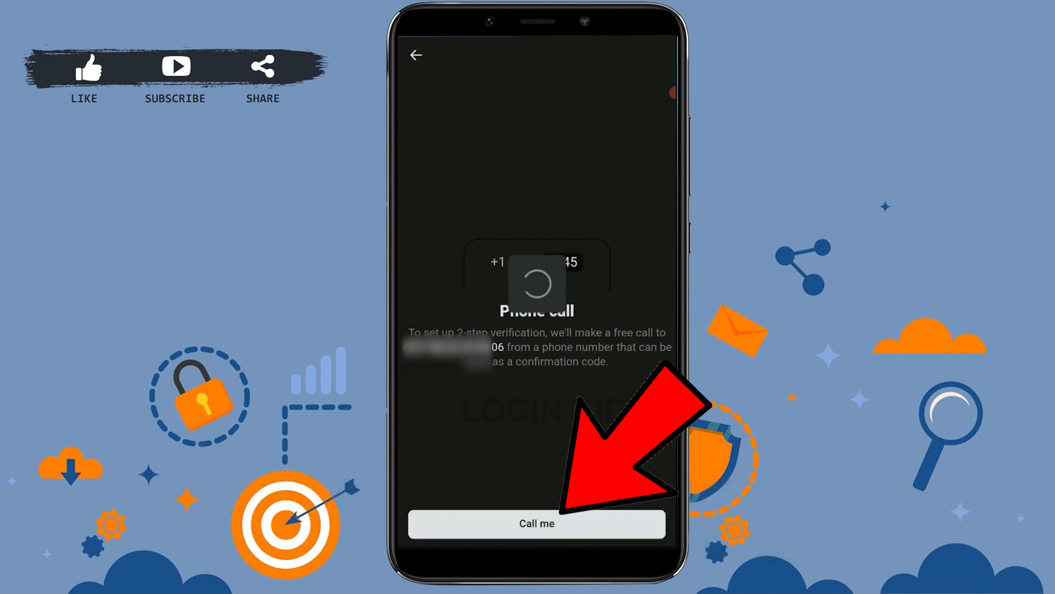
click(536, 524)
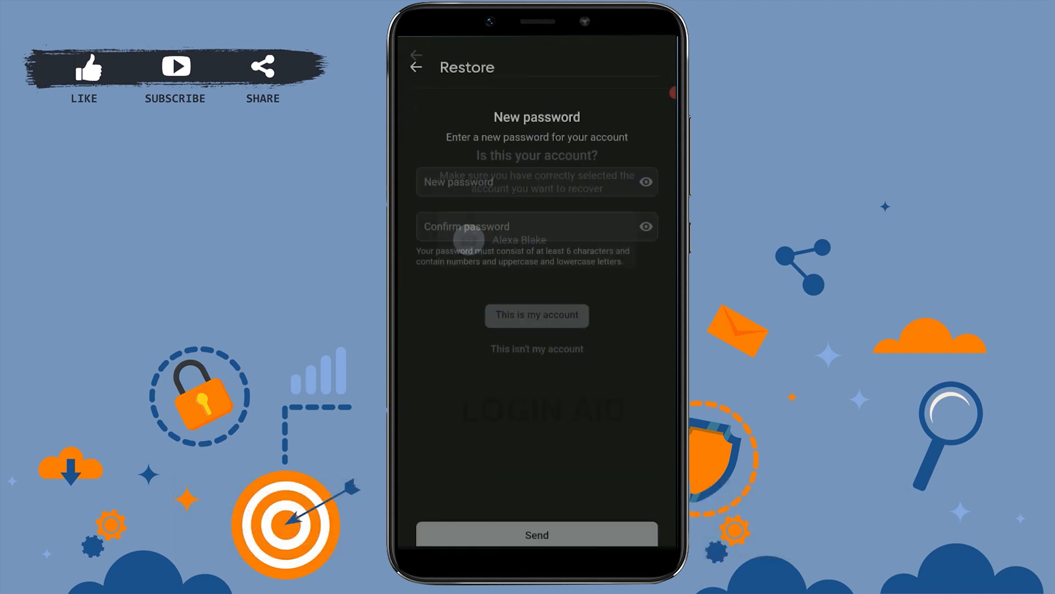
Step: Enter and submit a new password so VK reports it successfully changed
click(536, 315)
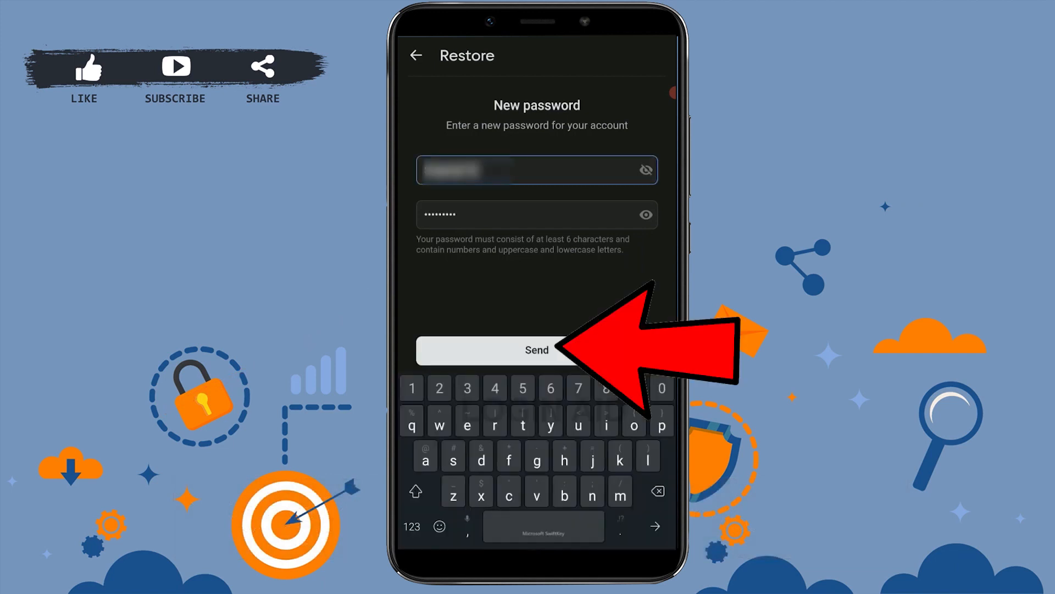
click(536, 349)
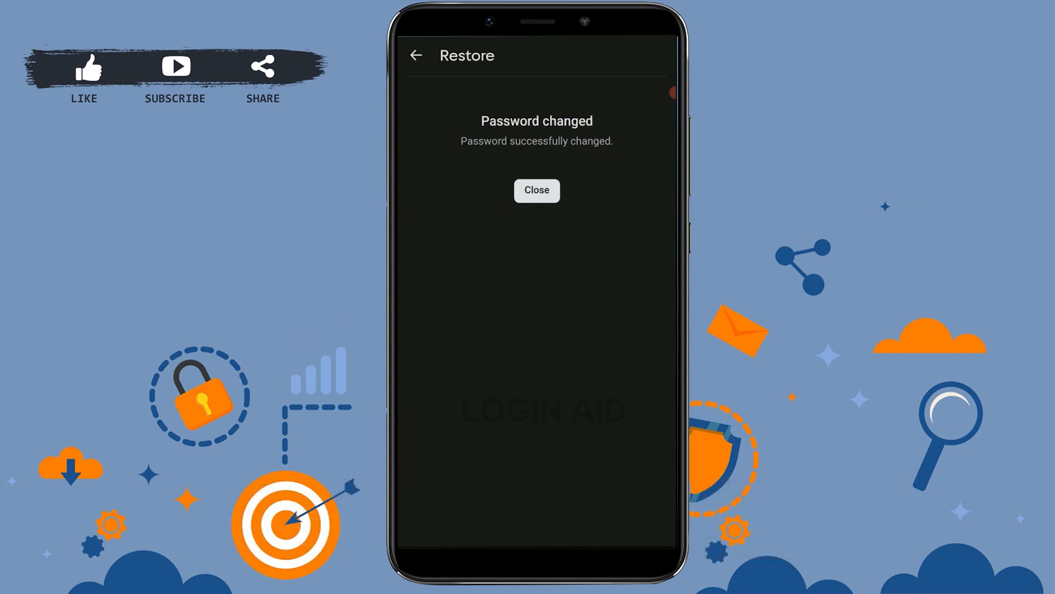
Step: Close the 'Password changed' notice to land on the Home news feed
click(536, 190)
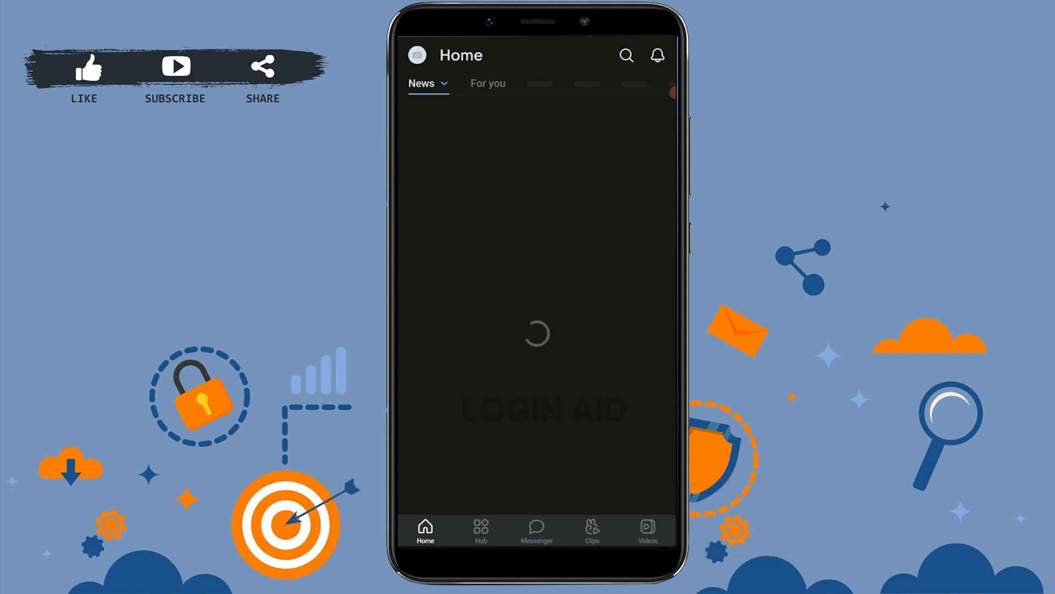